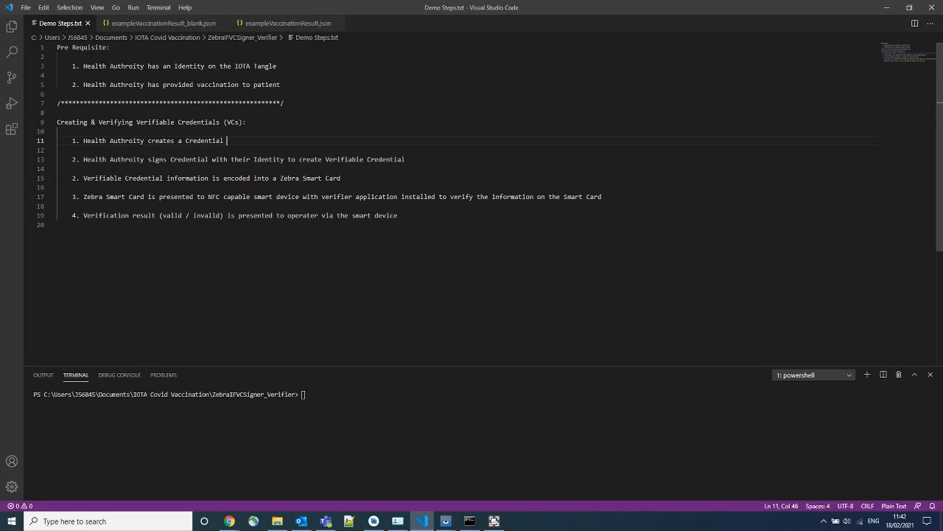
Review the blank exampleVaccinationResult_blank.json template, then view the filled-in exampleVaccinationResult.json.
click(162, 23)
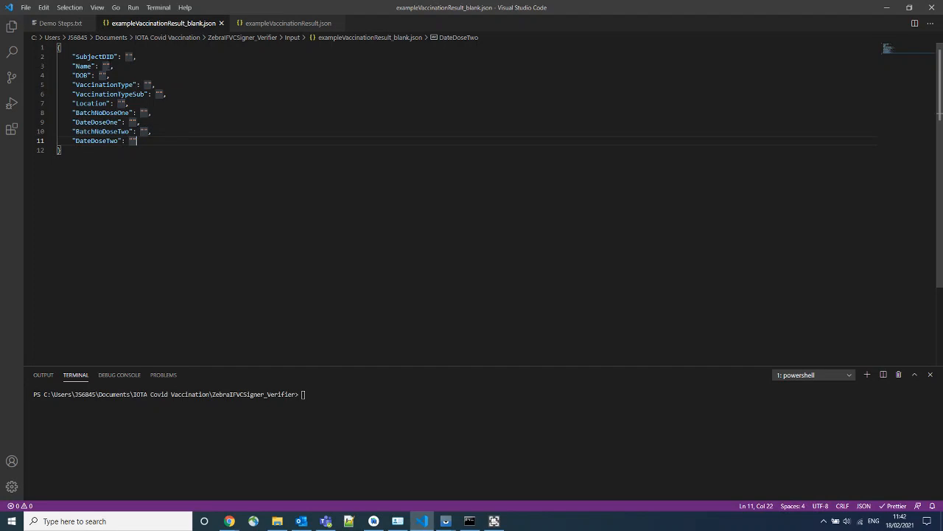
click(288, 23)
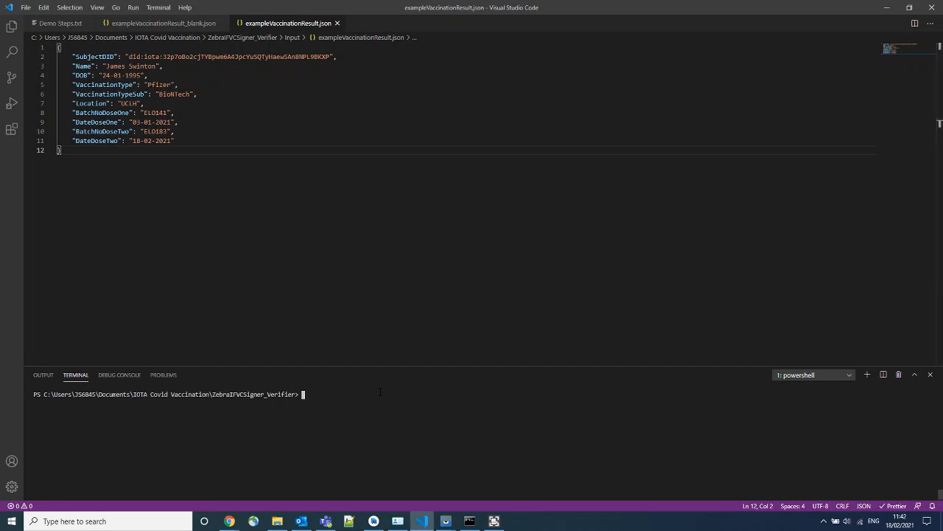
click(56, 23)
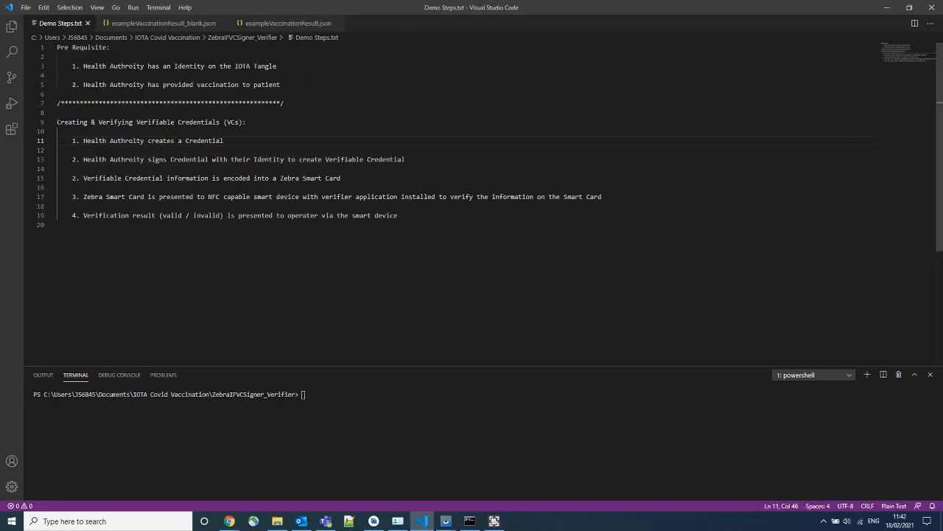
drag(83, 159, 173, 159)
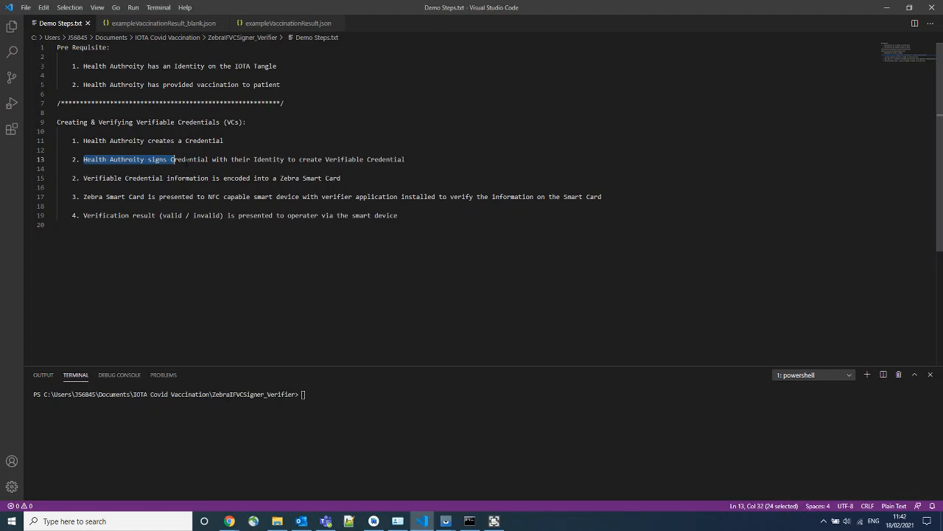
drag(173, 159, 285, 159)
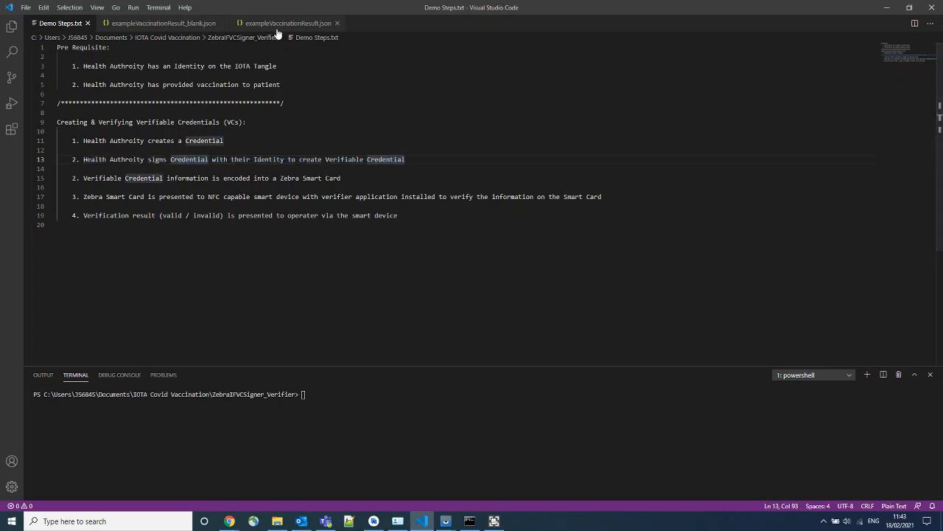
click(287, 24)
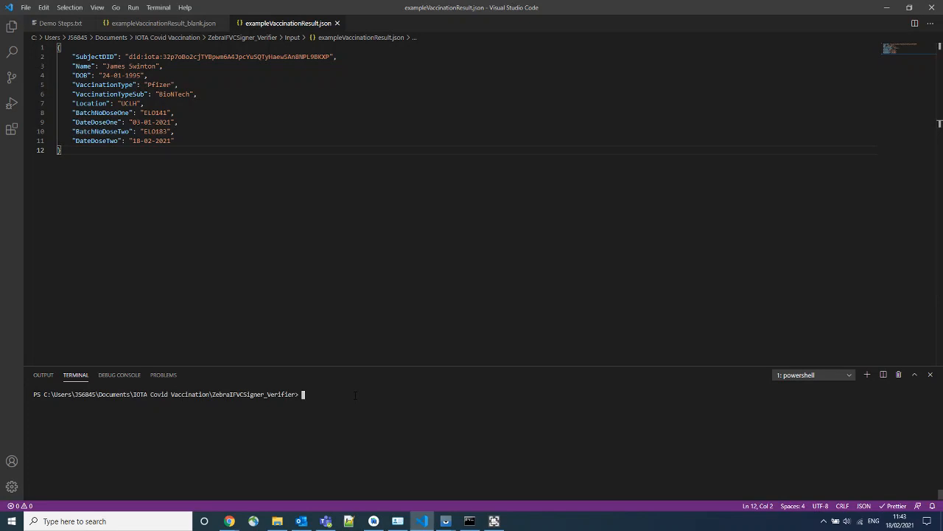
Run 'npm run sign VaccinationStatus ./Input/exampleVaccinationResult.json' to generate and store the signed credential.
text(npm run sign VaccinationStatus ./Input/exampleVaccinationResult.json)
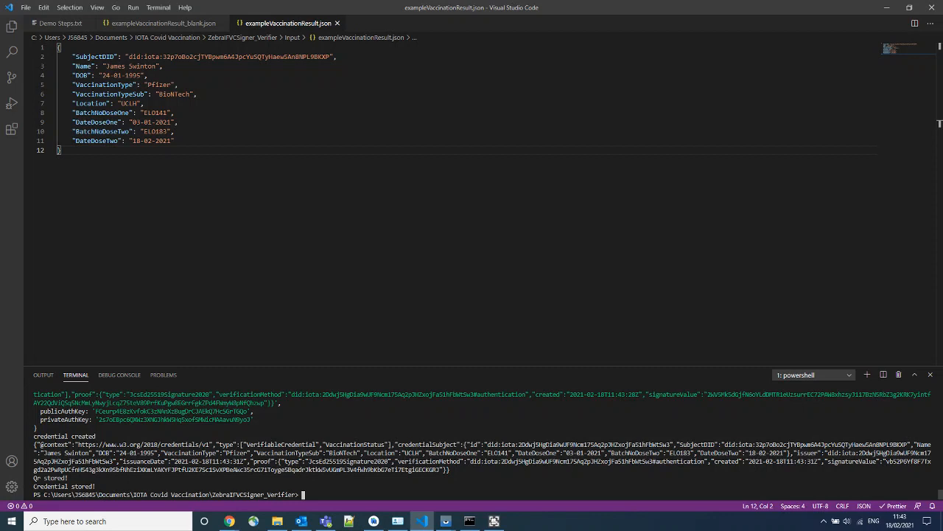
Open the generated credential_….json from the signer's Output folder into VS Code.
click(277, 522)
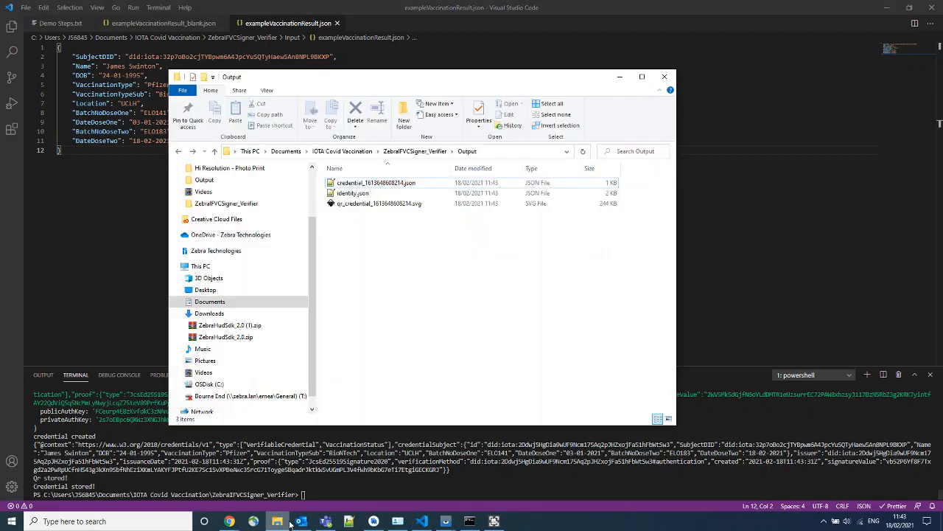
click(378, 182)
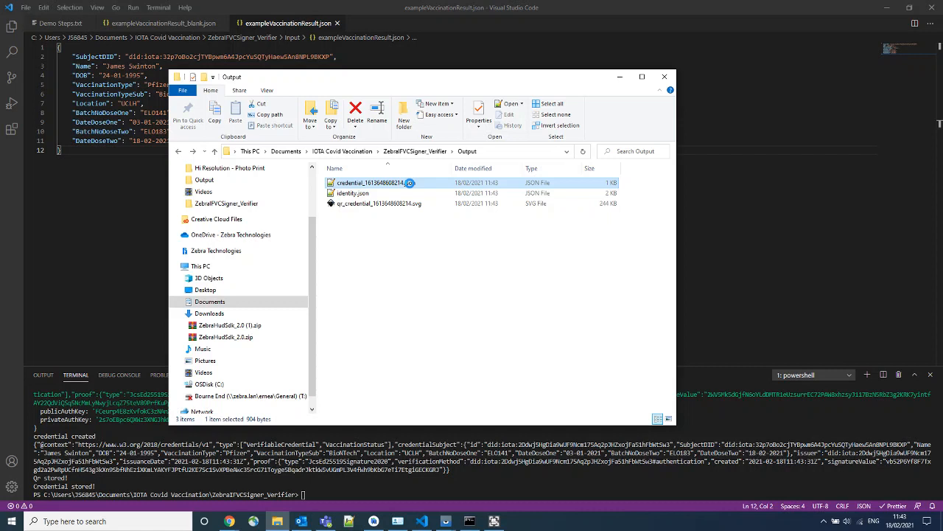
right_click(381, 183)
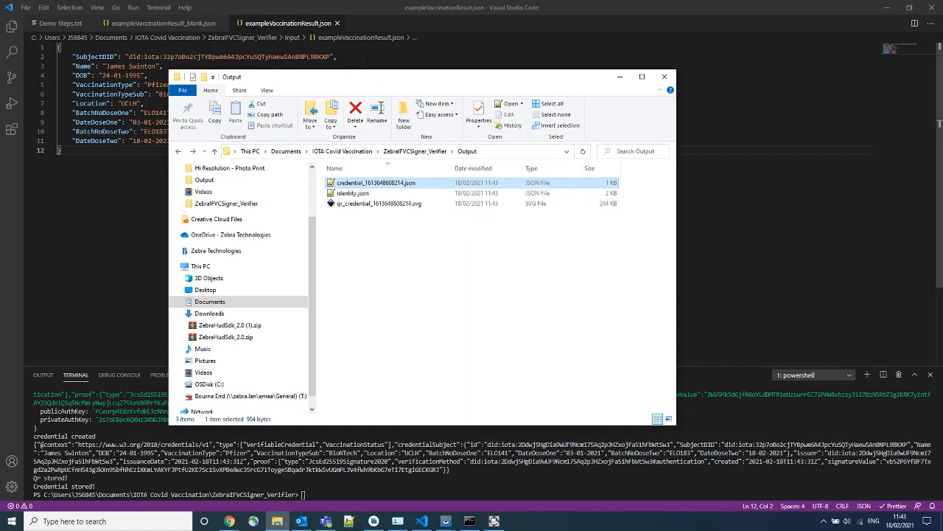
double_click(377, 183)
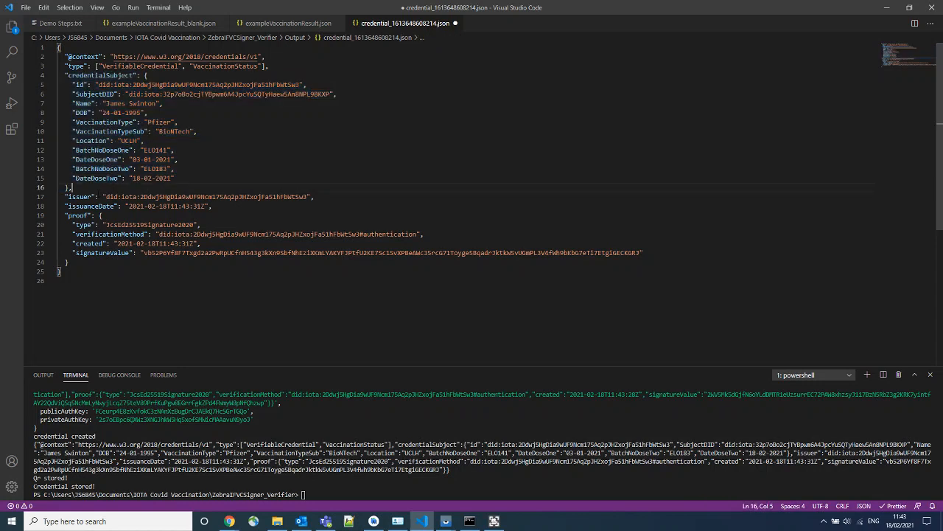
Highlight the credential's proof block, then return to Demo Steps.txt at the Zebra smart card encoding step.
drag(71, 198, 68, 262)
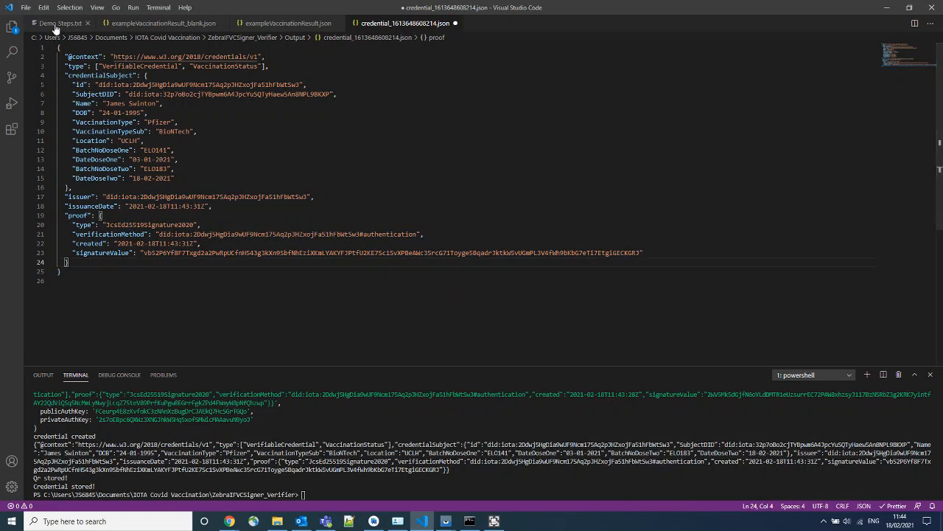
click(56, 24)
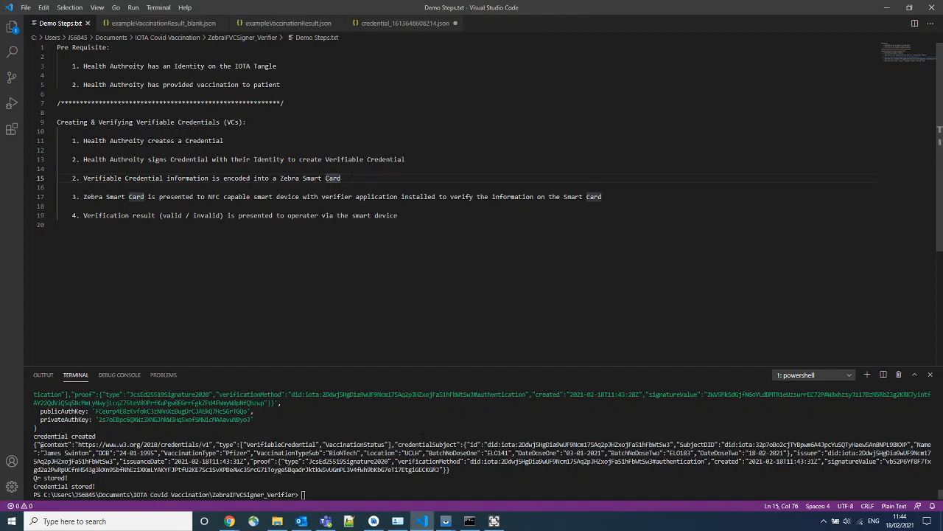
mouse_move(398, 522)
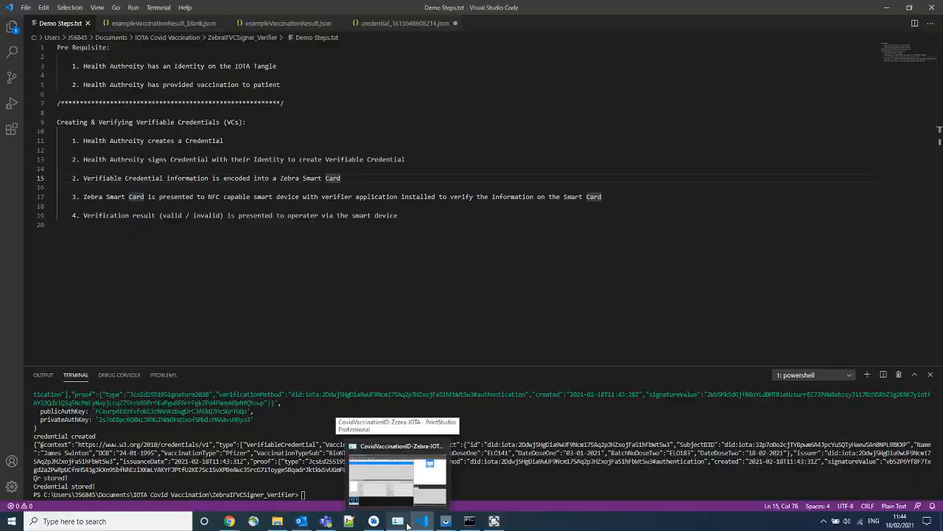
Switch to the Covid vaccination ID project in ZebraCardStudio and show its File printing actions.
click(398, 521)
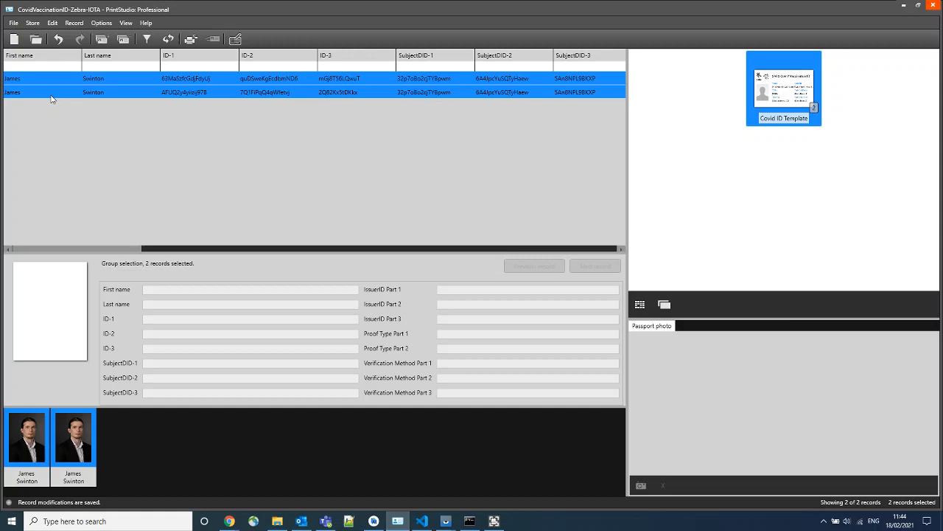
click(13, 23)
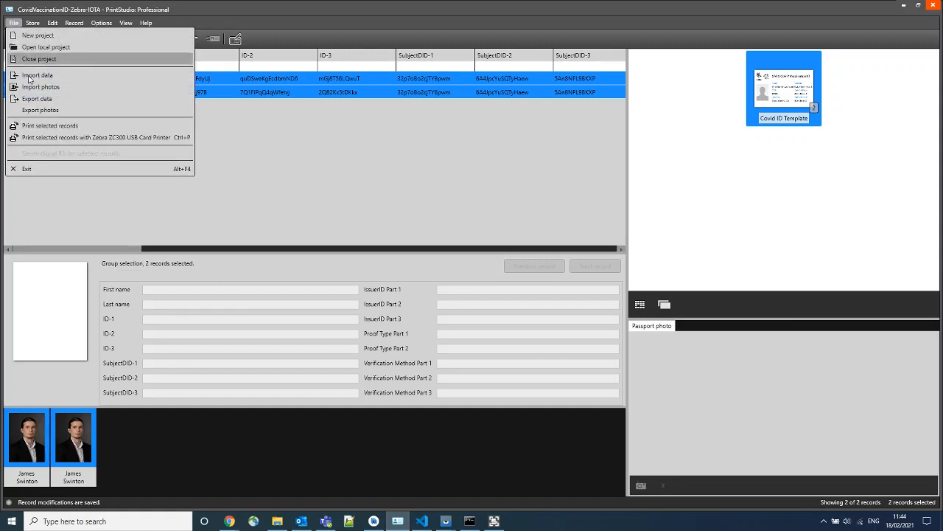
mouse_move(100, 137)
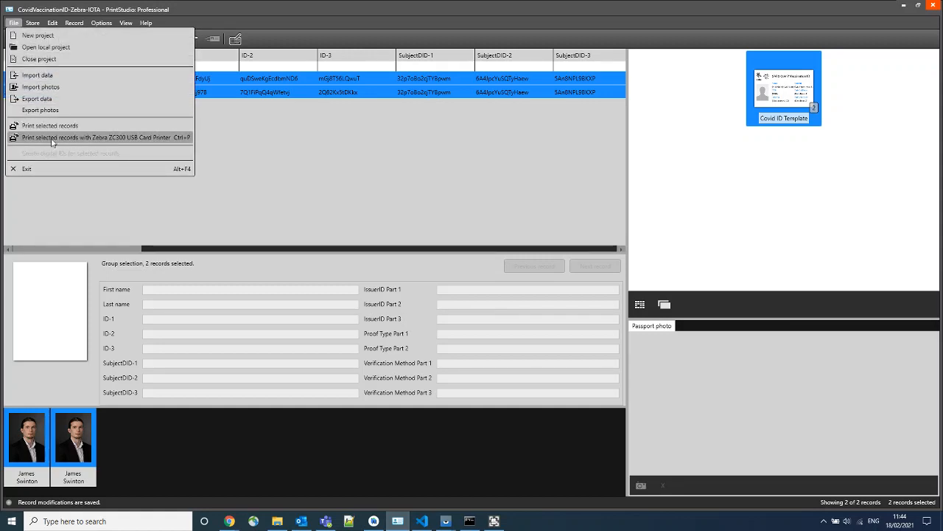
mouse_move(279, 145)
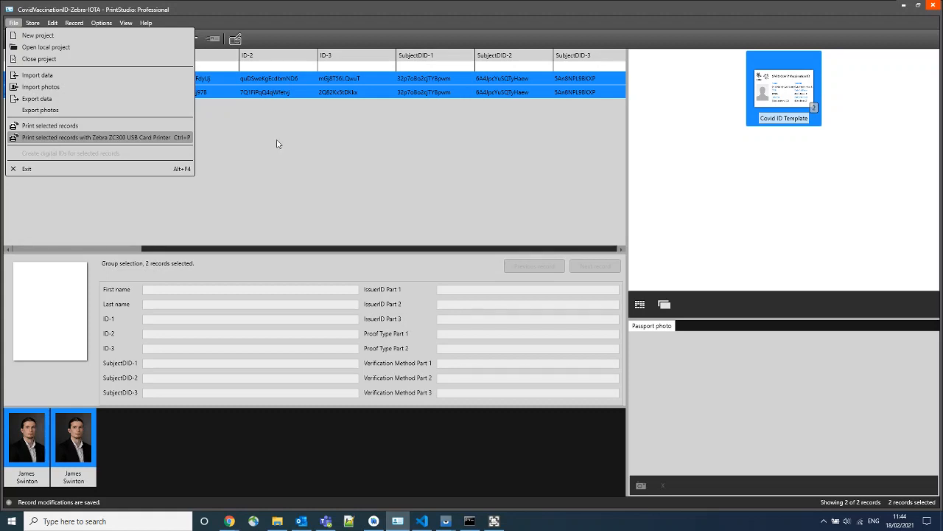
click(81, 137)
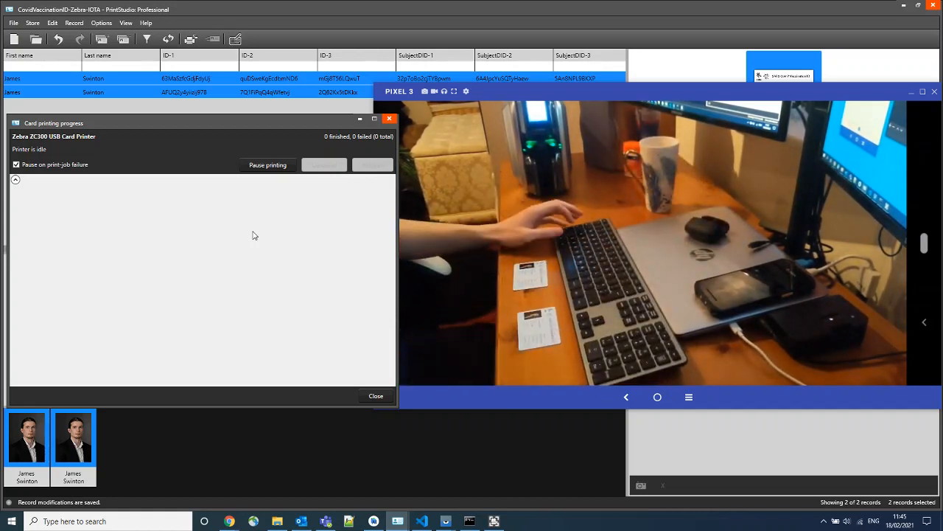
click(376, 395)
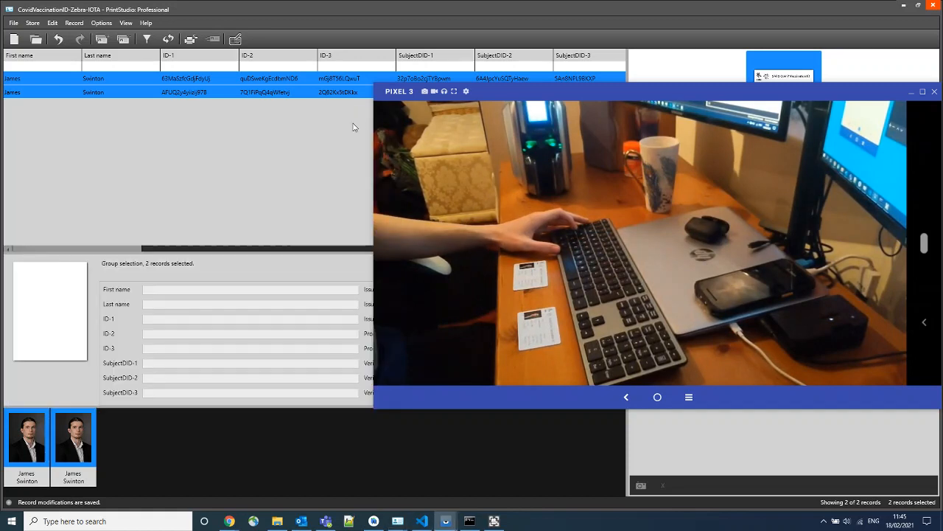